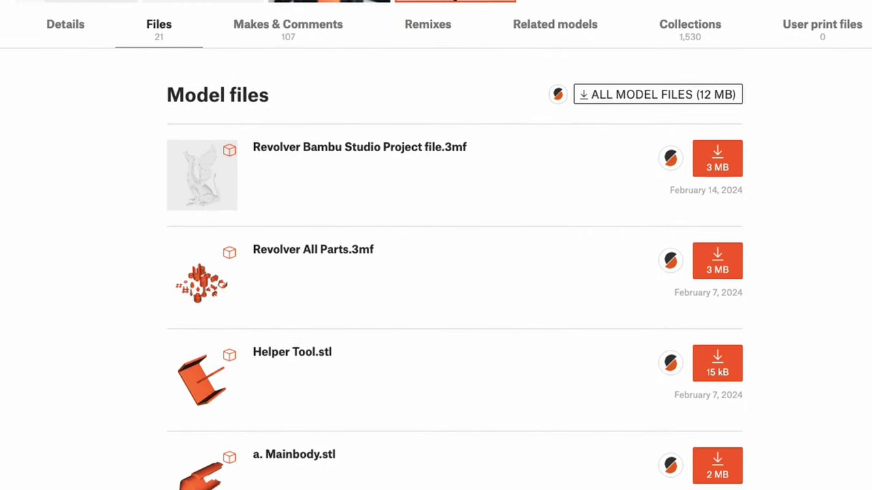
Scroll the Files tab past the STL parts to The Revolver Assembly.pdf under Other files.
scroll("down", 3)
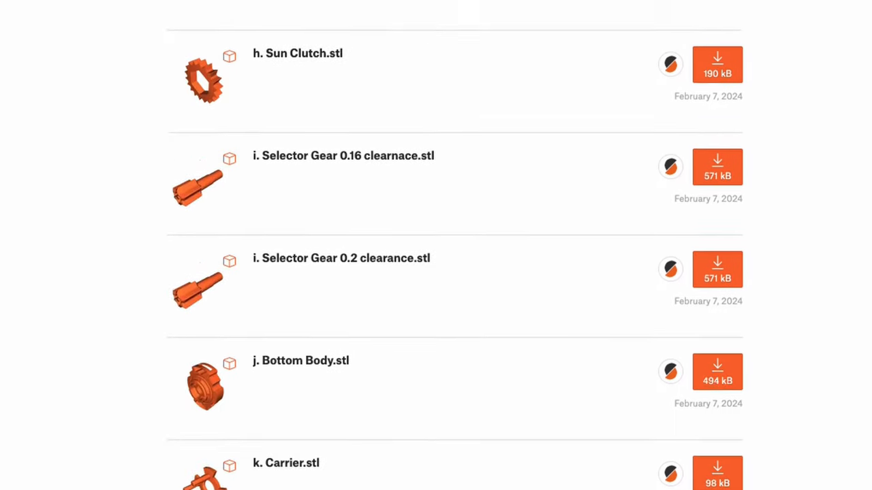
scroll("down", 3)
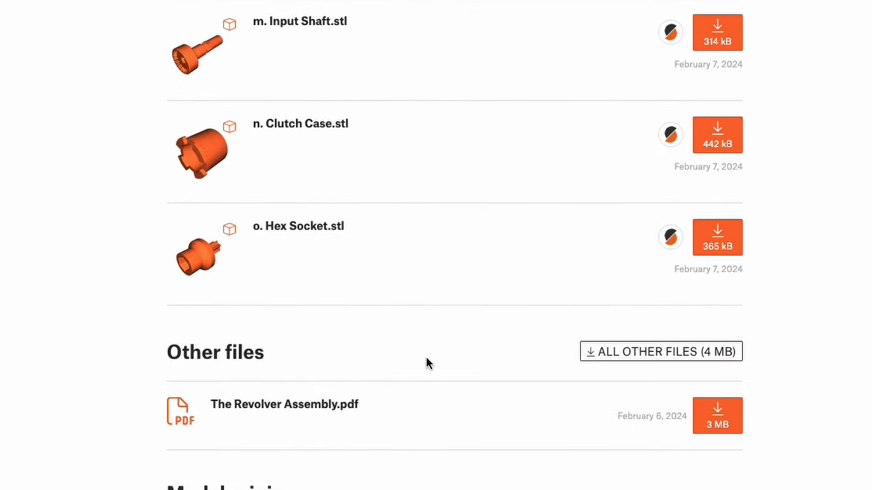
mouse_move(474, 399)
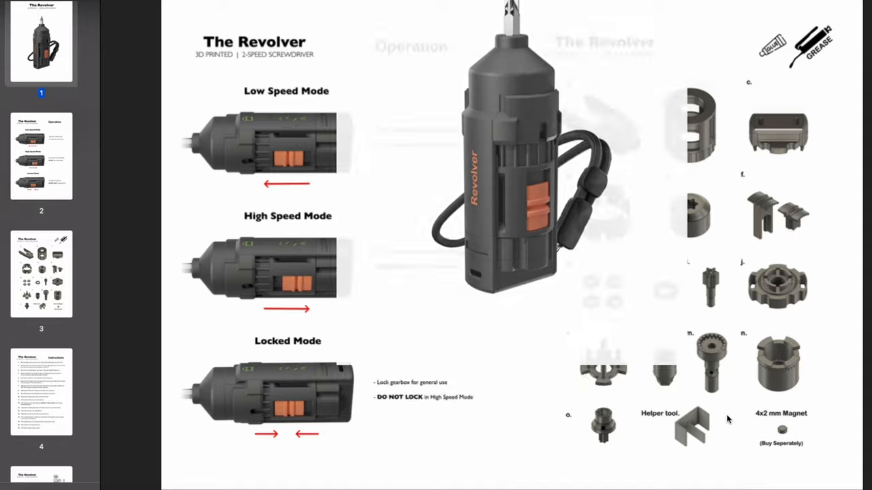
Jump to the Operation and parts page, then read on to the Desk stand and All Done pages.
left_click(41, 157)
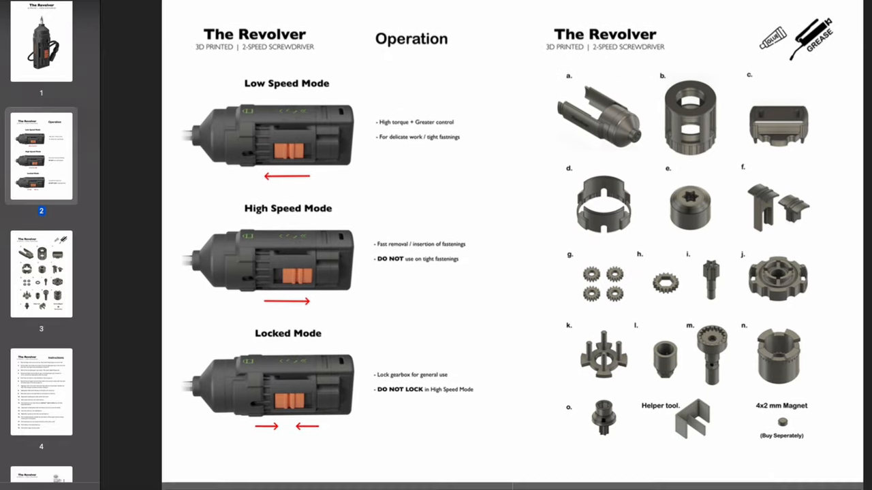
scroll("down", 3)
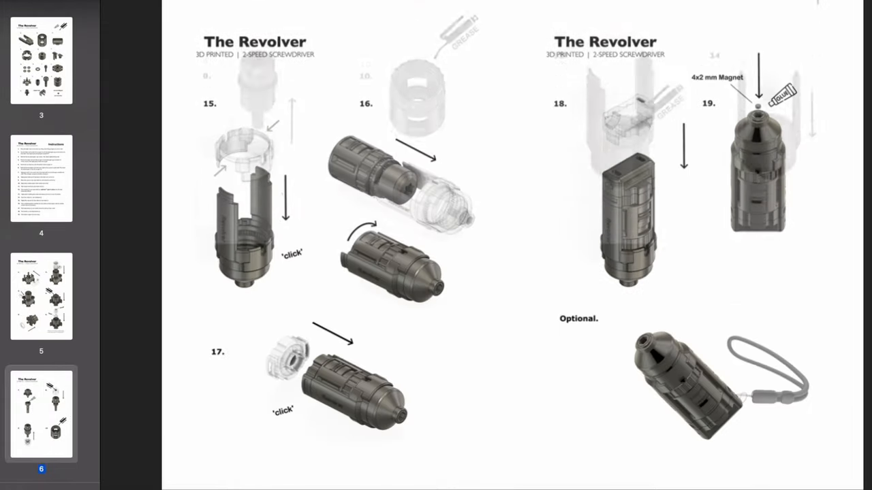
scroll("down", 3)
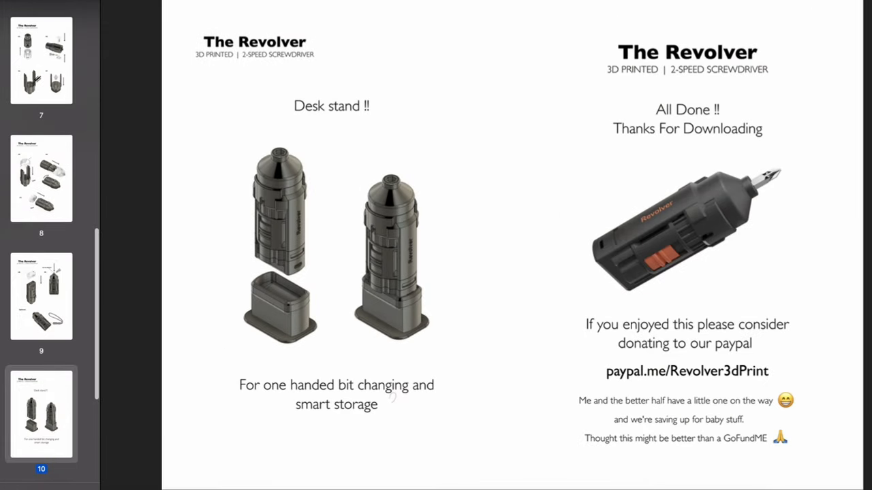